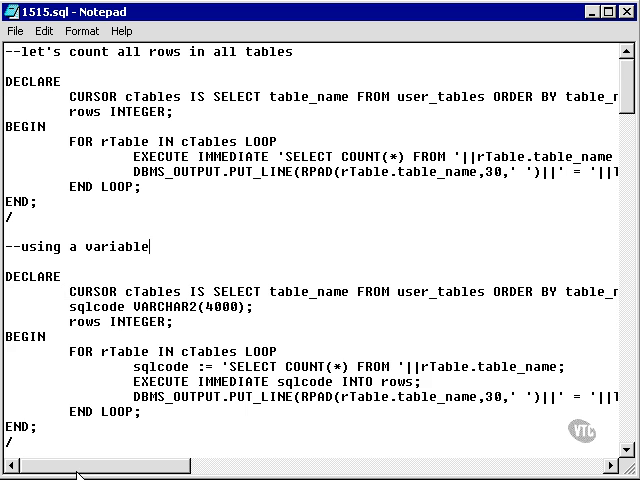
- Scroll across the first script and highlight its dynamic SELECT COUNT(*) FROM query text
scroll(right, 3)
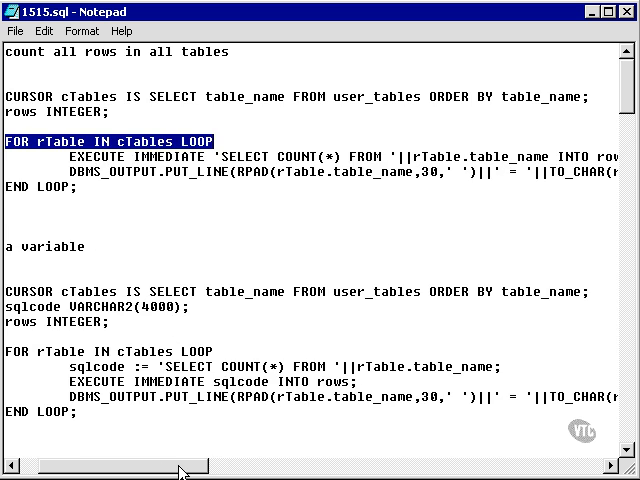
scroll(right, 3)
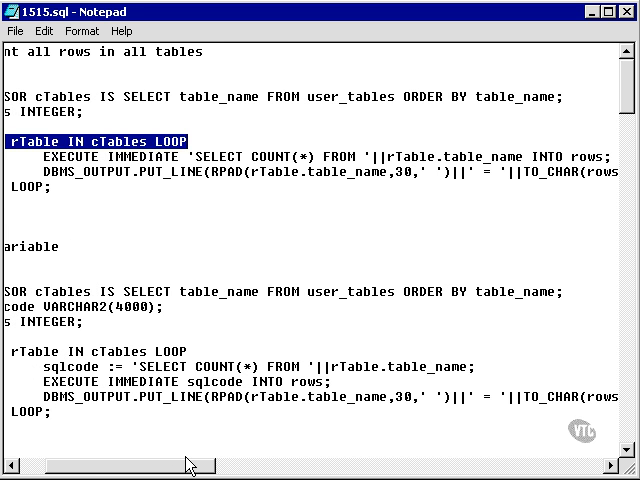
scroll(right, 3)
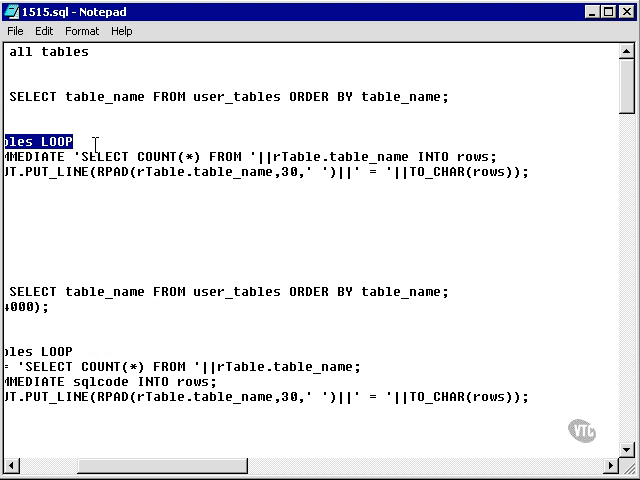
drag(98, 156, 230, 156)
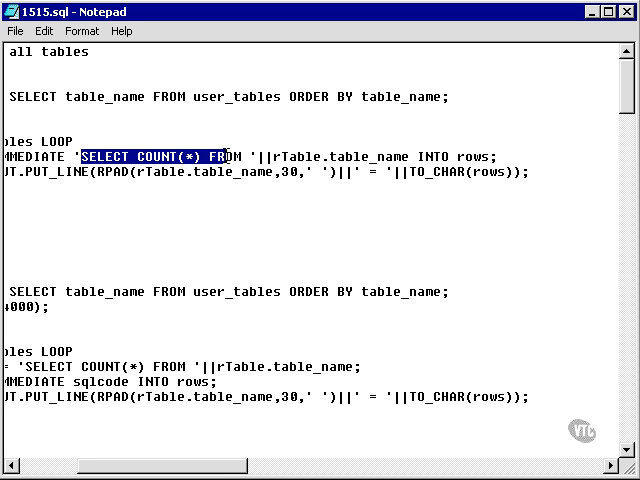
drag(227, 156, 463, 156)
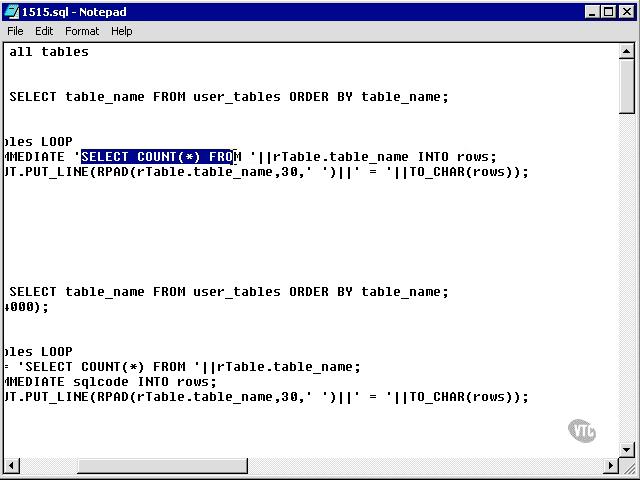
drag(232, 156, 489, 156)
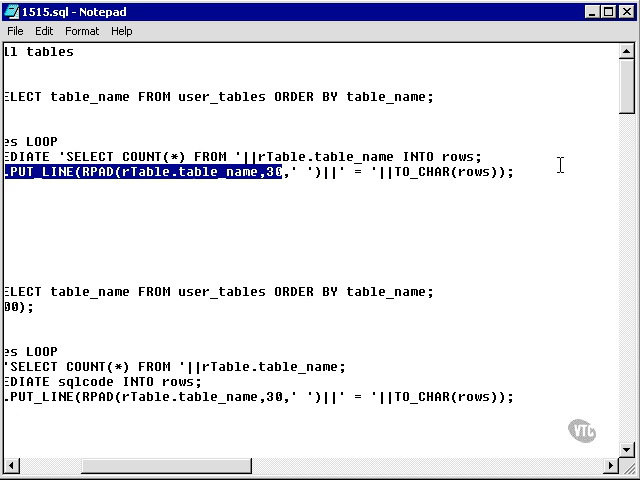
scroll(left, 3)
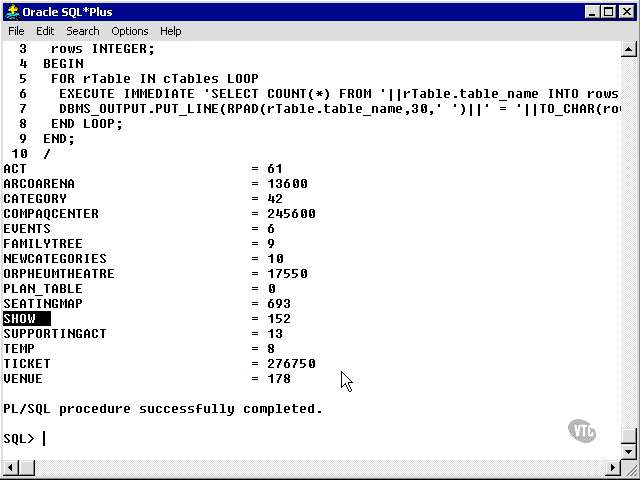
mouse_move(263, 266)
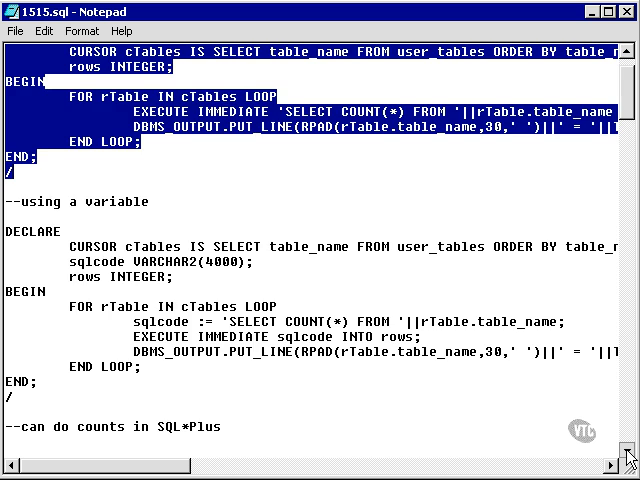
- Scroll to the '--using a variable' block and highlight sqlcode and the EXECUTE IMMEDIATE line
scroll(down, 3)
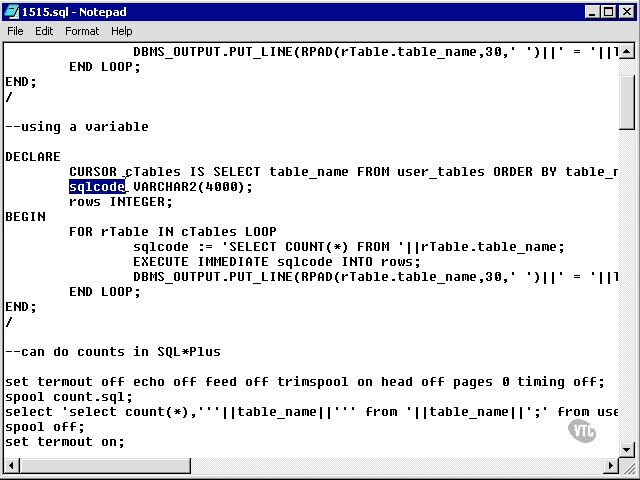
double_click(180, 186)
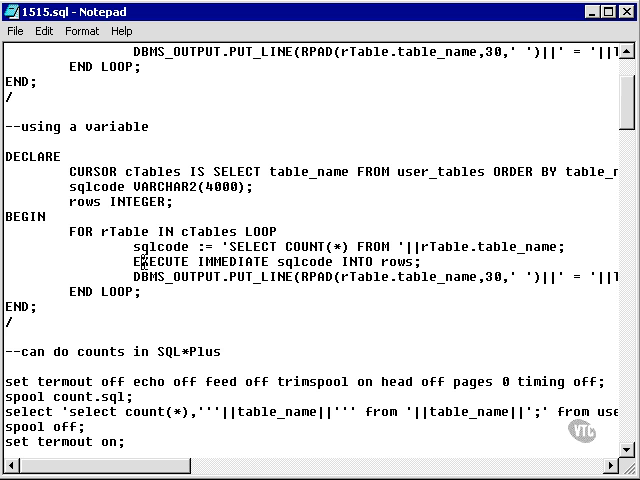
double_click(305, 262)
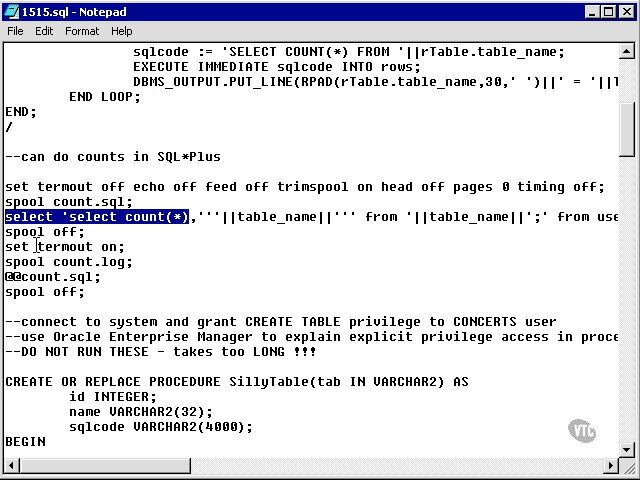
- Highlight the 'select count(*)' line that generates a count statement per table
double_click(60, 261)
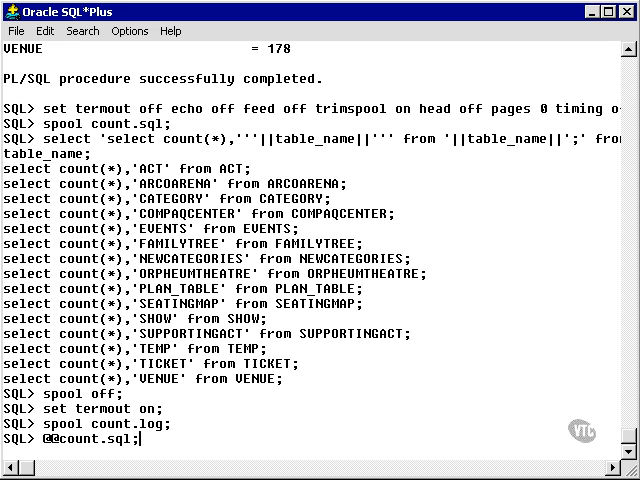
key(Return)
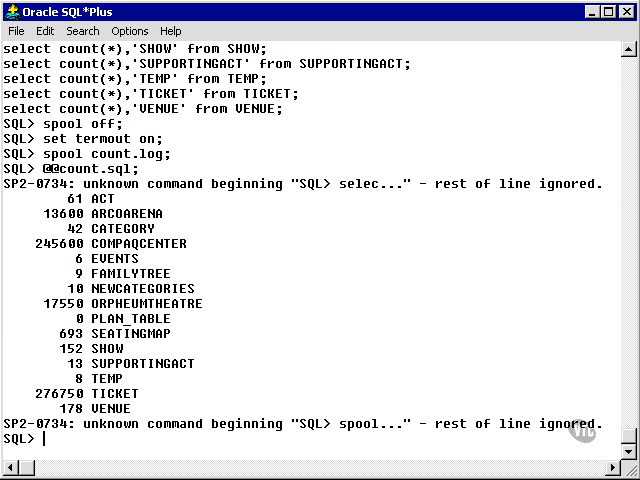